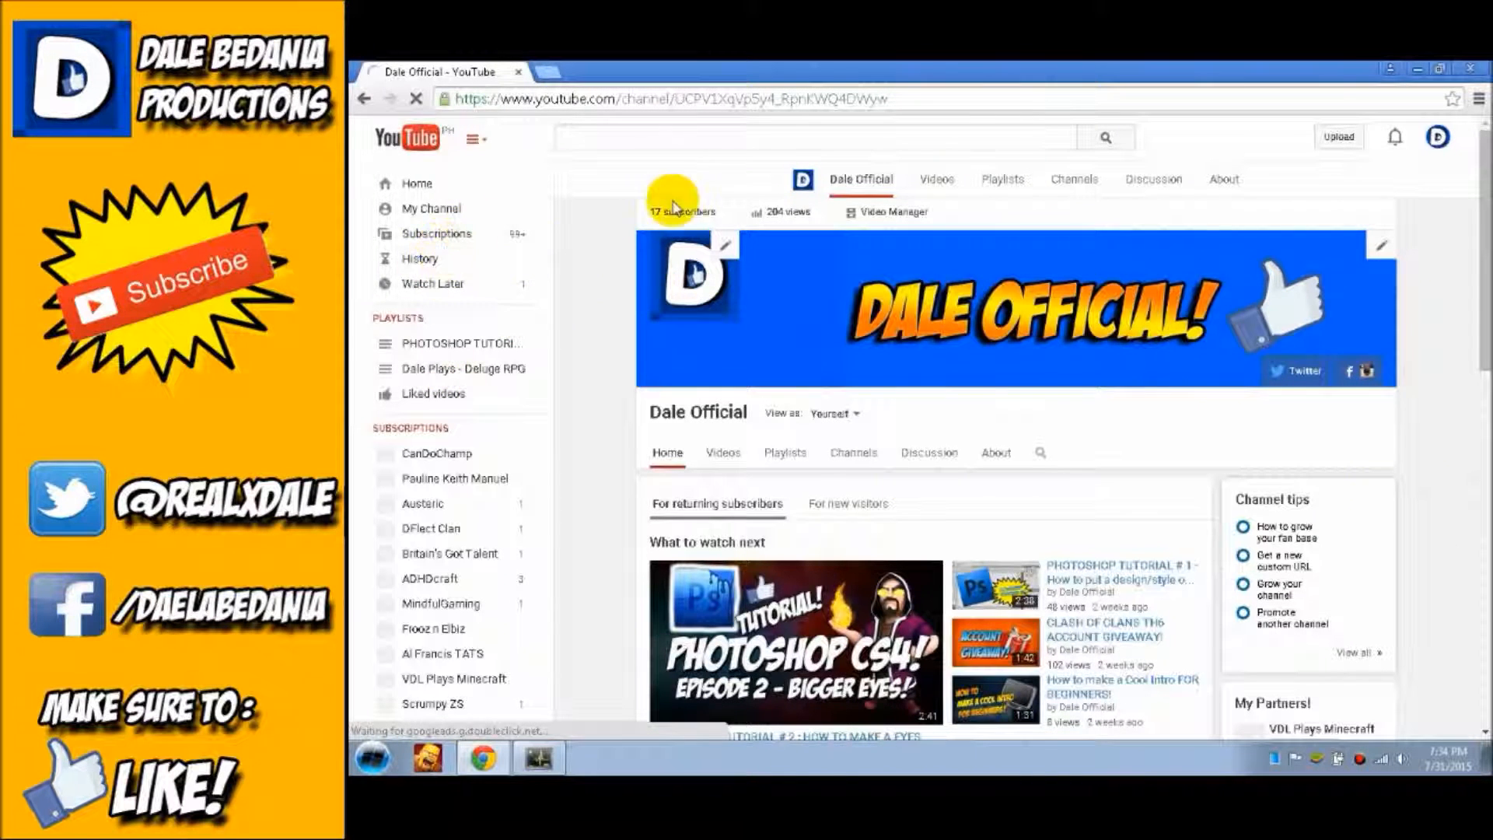
# Search YouTube for "chandelier" to list Sia's official Chandelier video
pyautogui.scroll(-3)
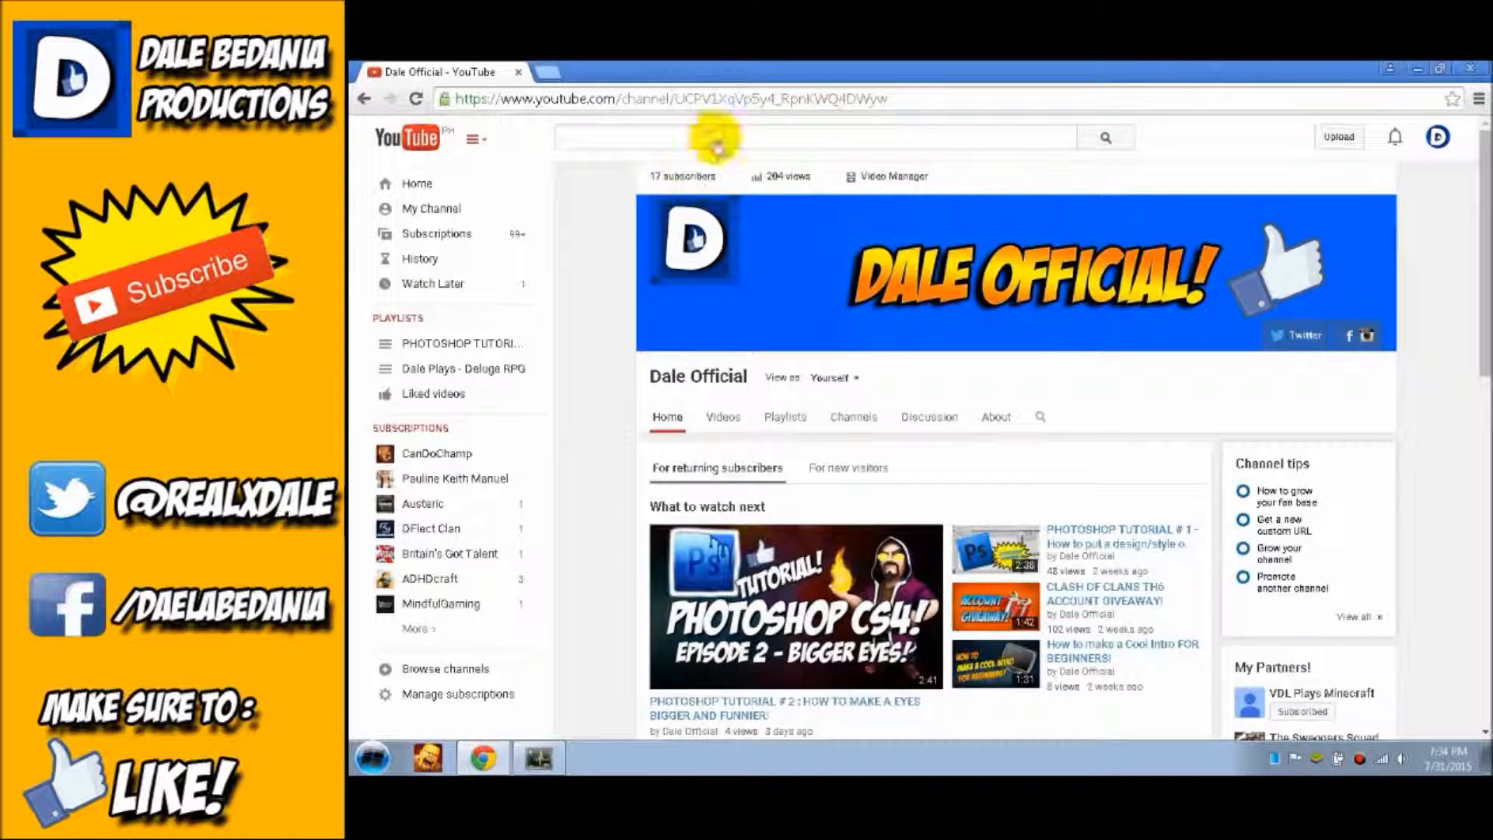
pyautogui.moveTo(521, 133)
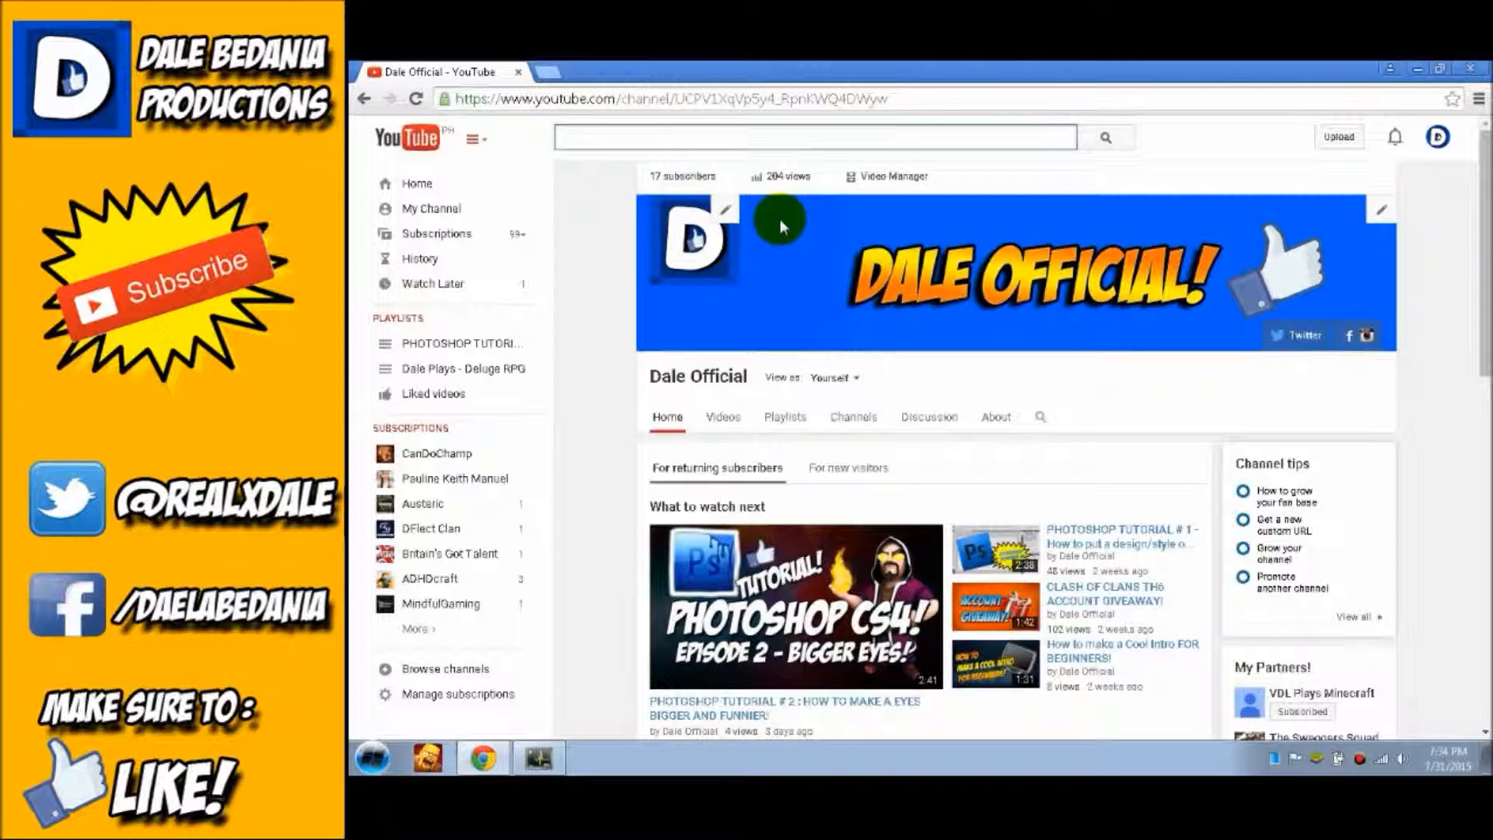
pyautogui.write('chandelier')
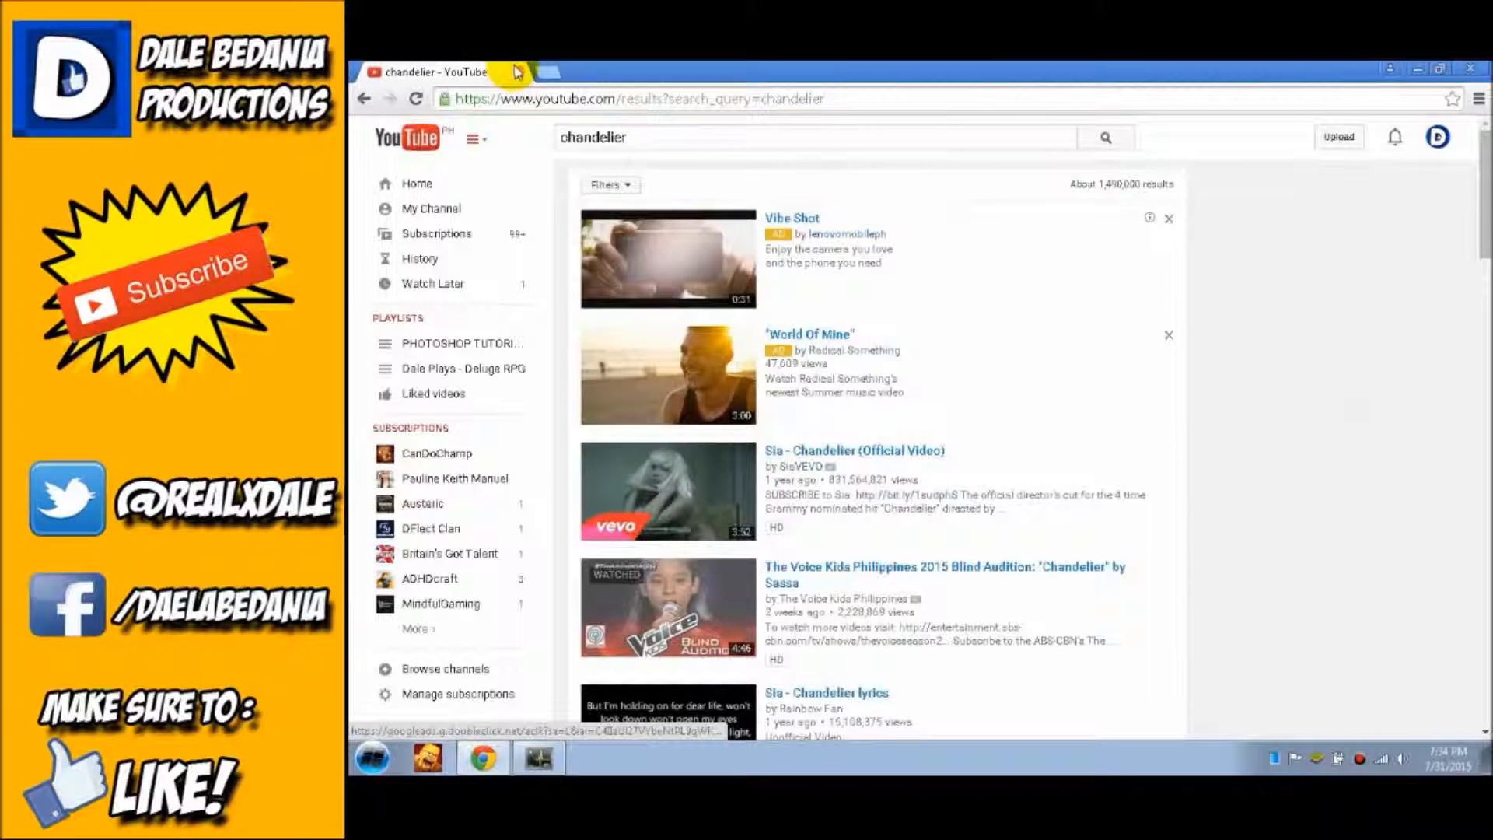
# Visit convert2mp3.net/en/ in a new tab, then return to Sia - Chandelier (Official Video)
pyautogui.write('convert2mp3.net/en/')
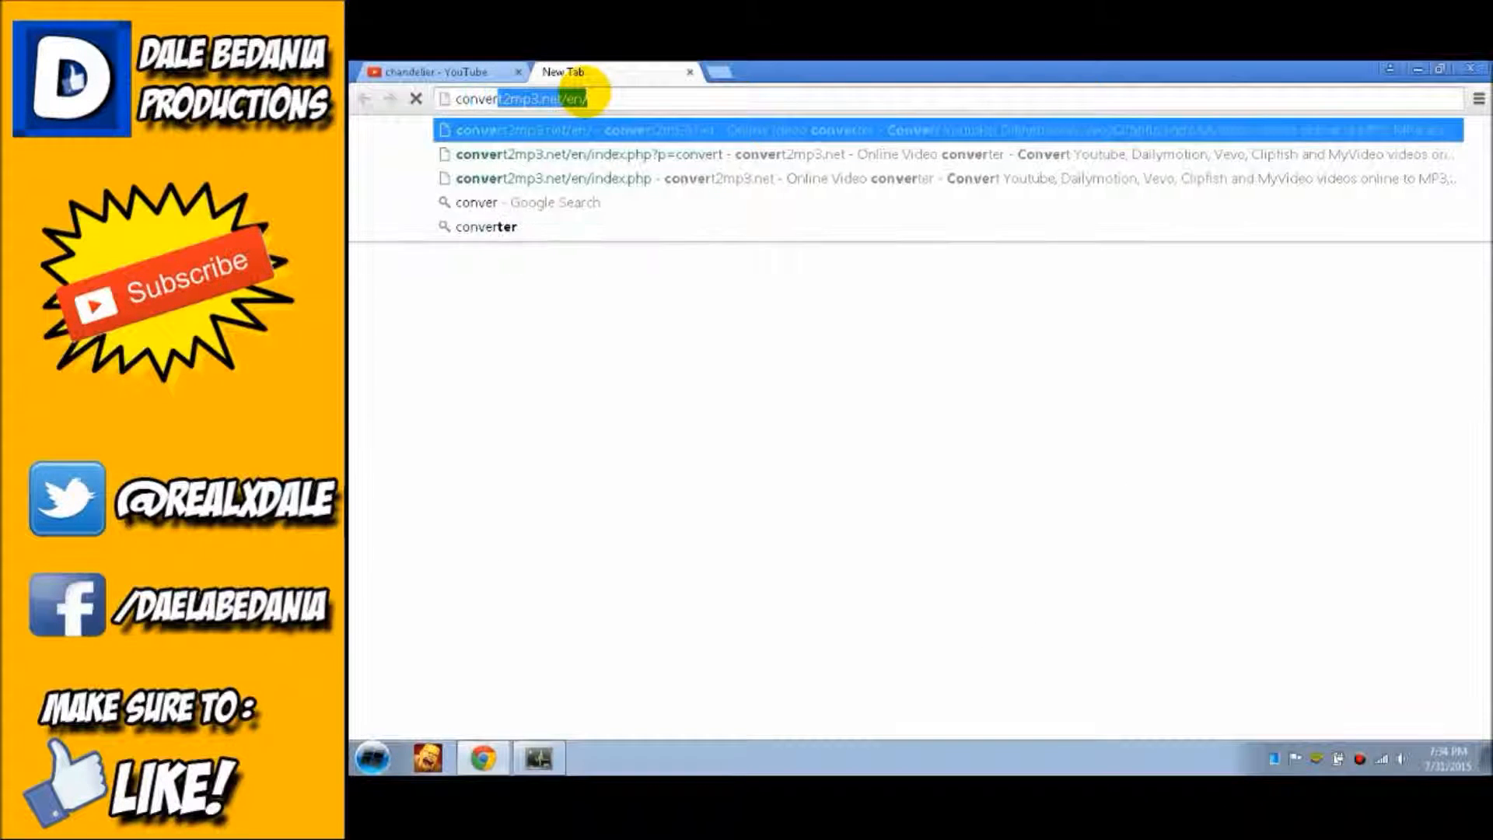
pyautogui.press('enter')
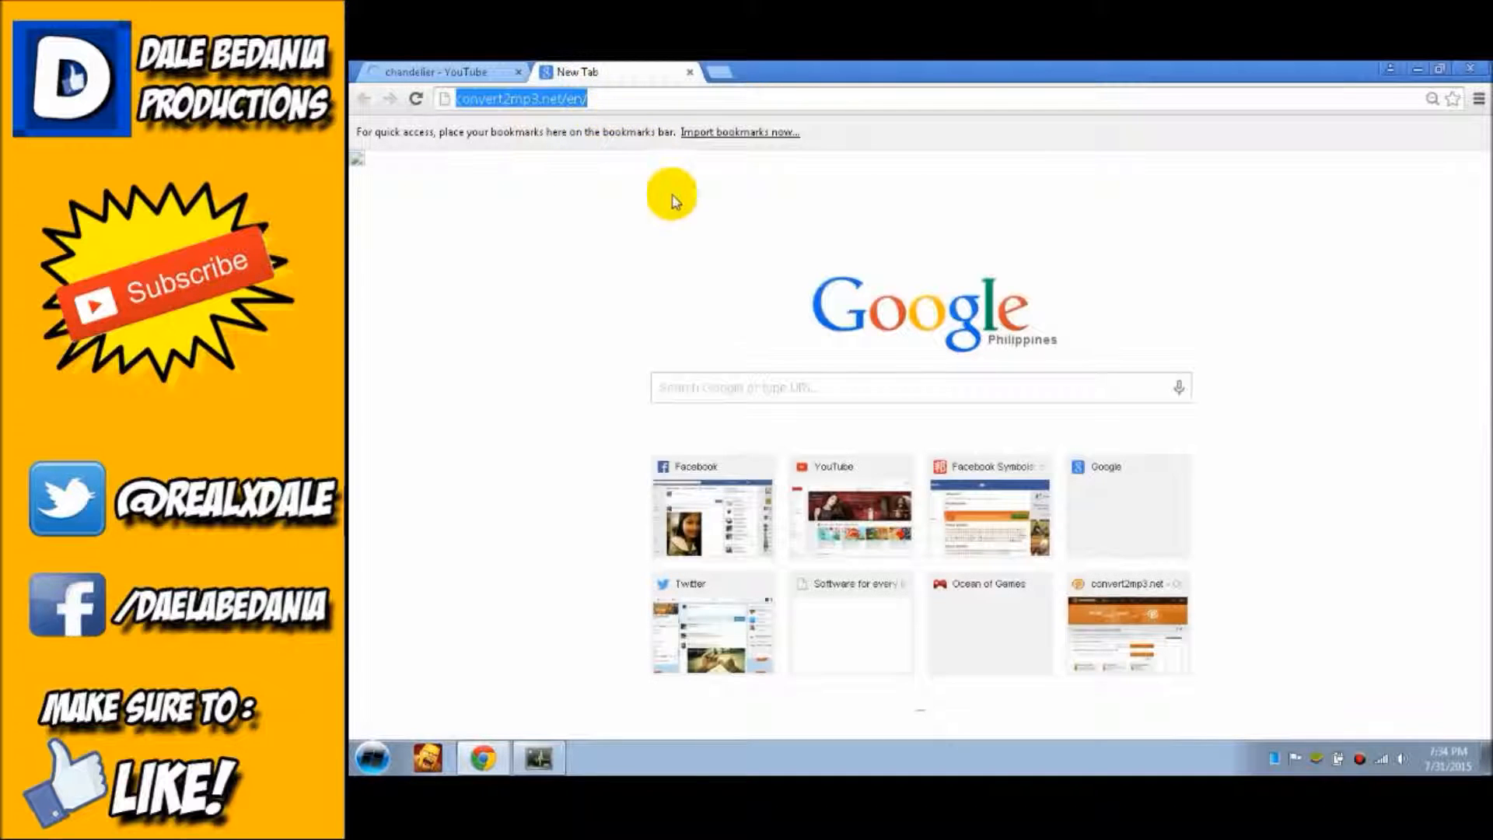
pyautogui.click(439, 72)
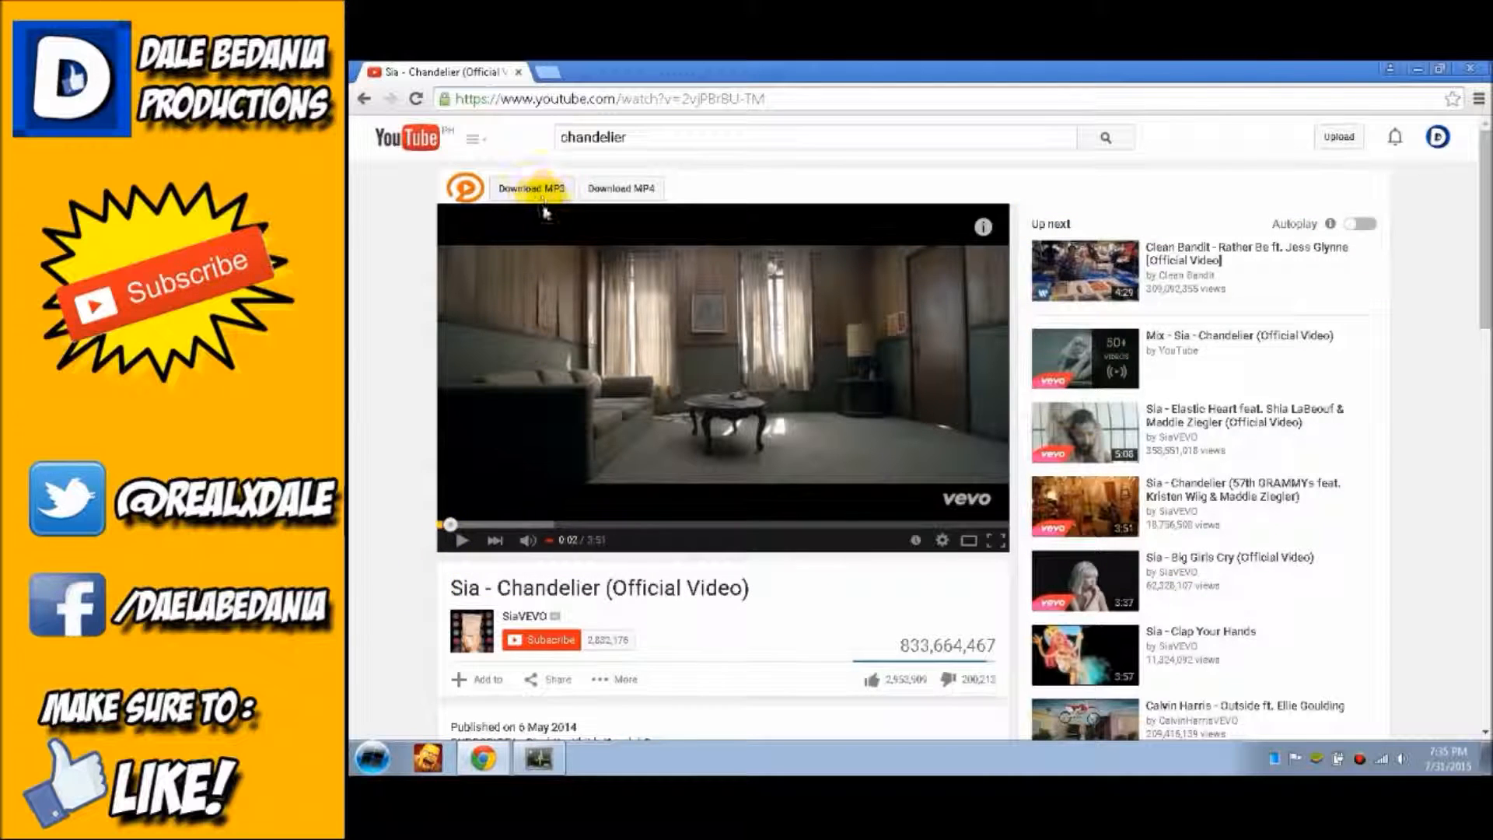
# Send the Sia Chandelier video to convert2mp3.net via the Download MP3 button
pyautogui.click(531, 188)
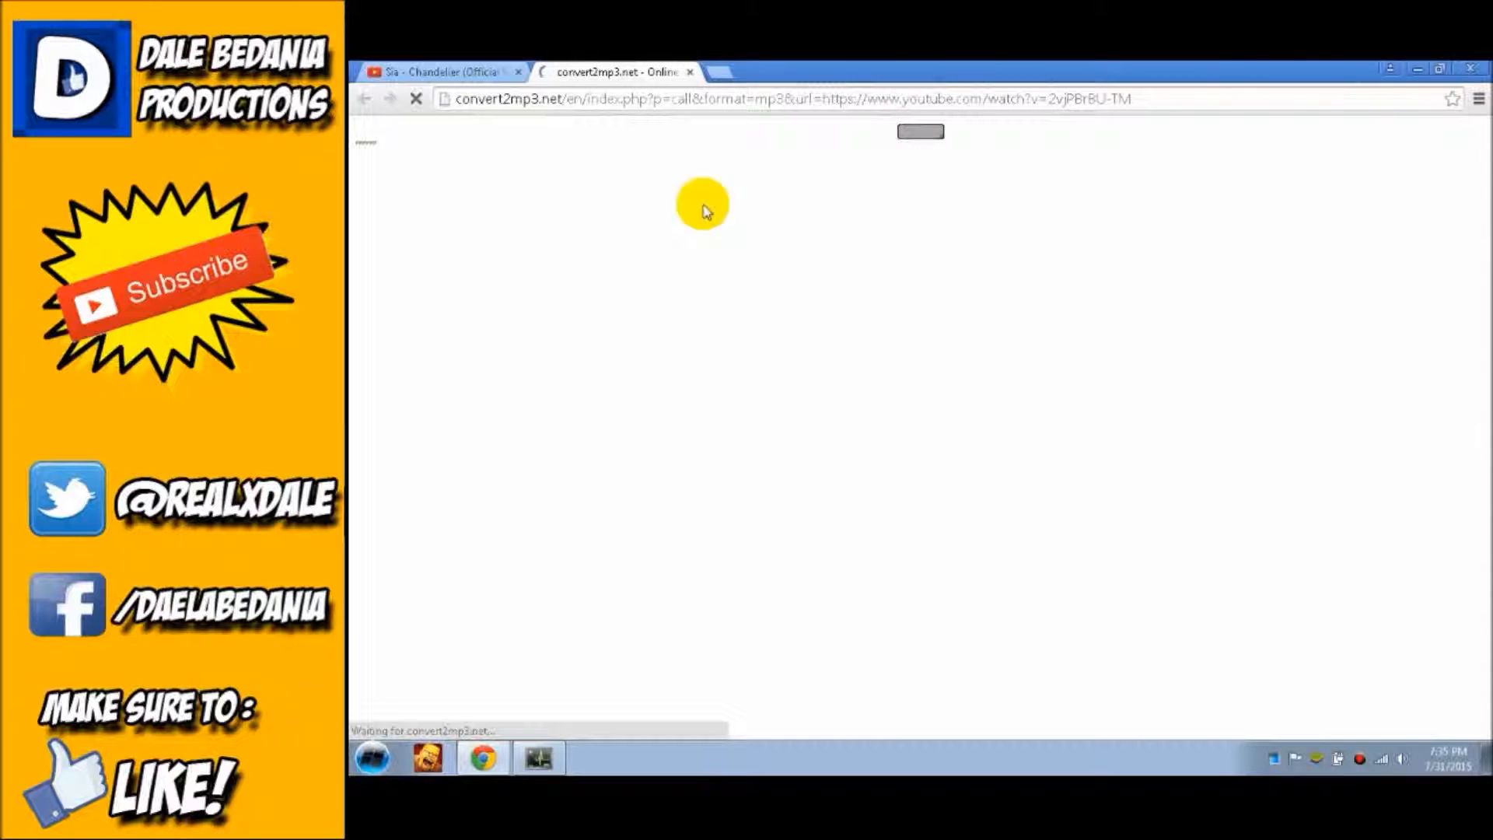
pyautogui.moveTo(936, 159)
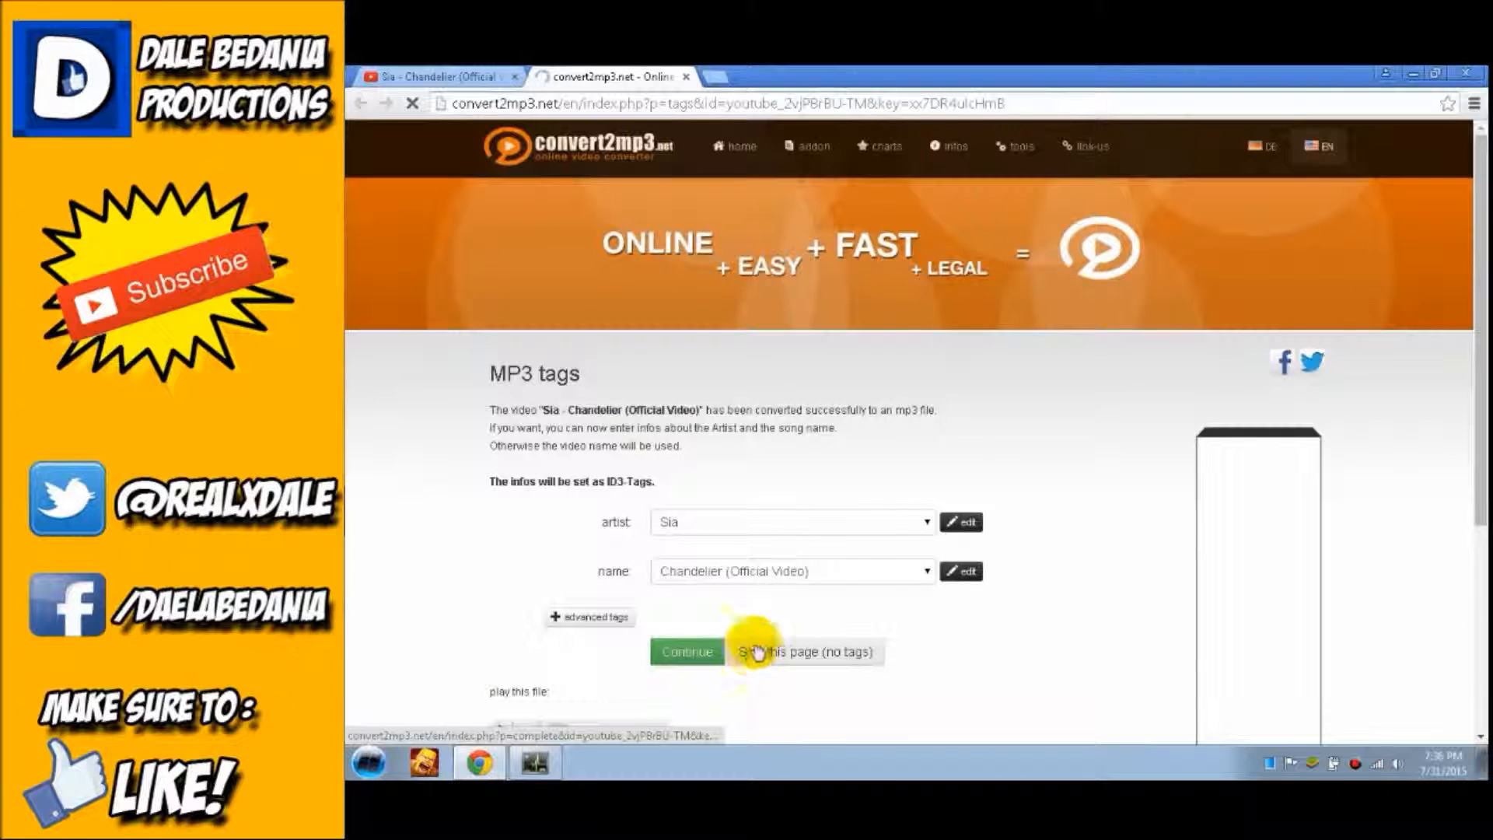
# Skip the MP3 tags page (no tags) to reach the finished 5.31 MB conversion
pyautogui.click(804, 652)
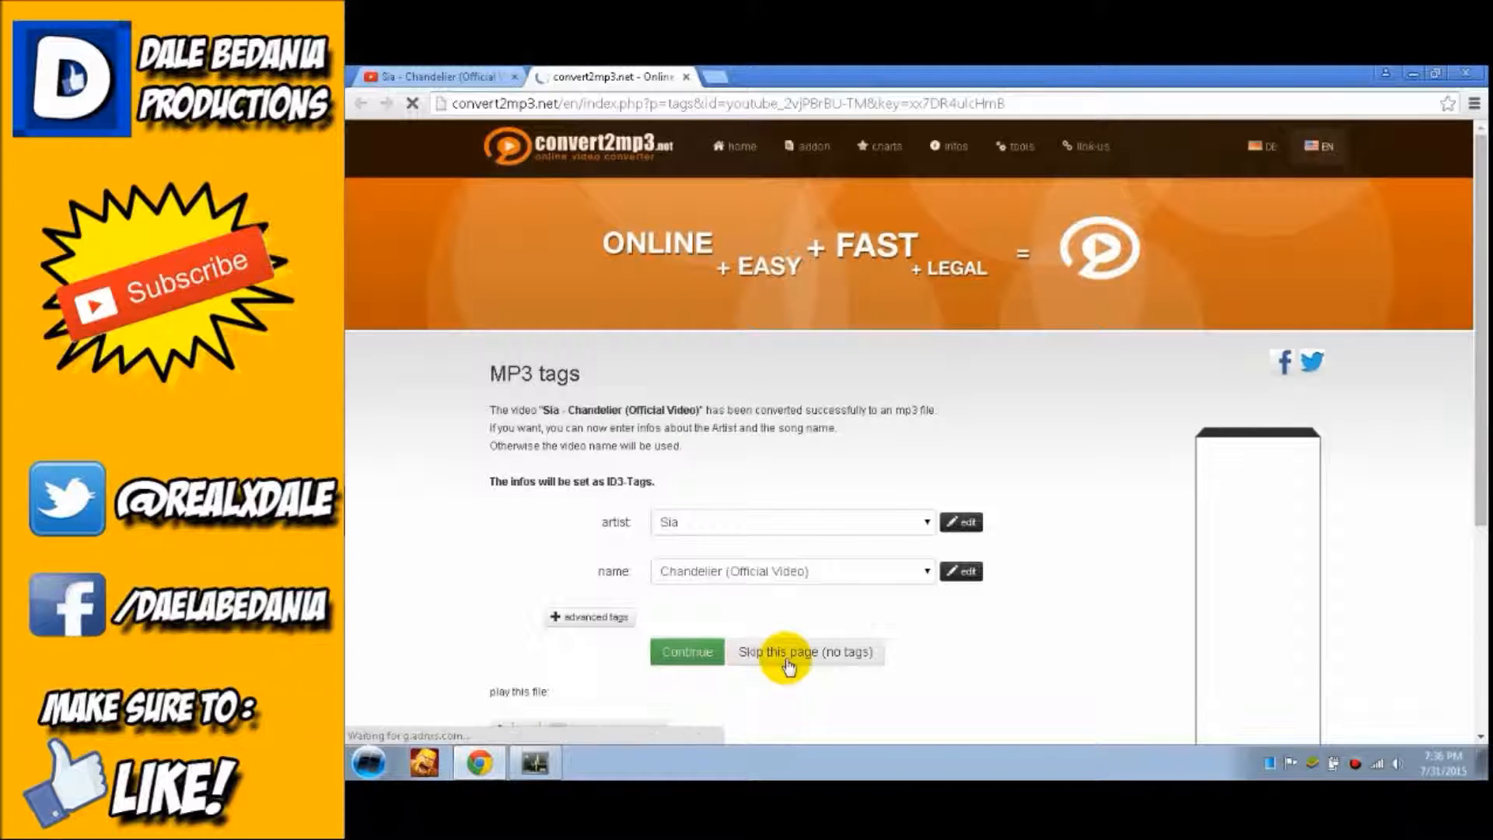
pyautogui.click(803, 652)
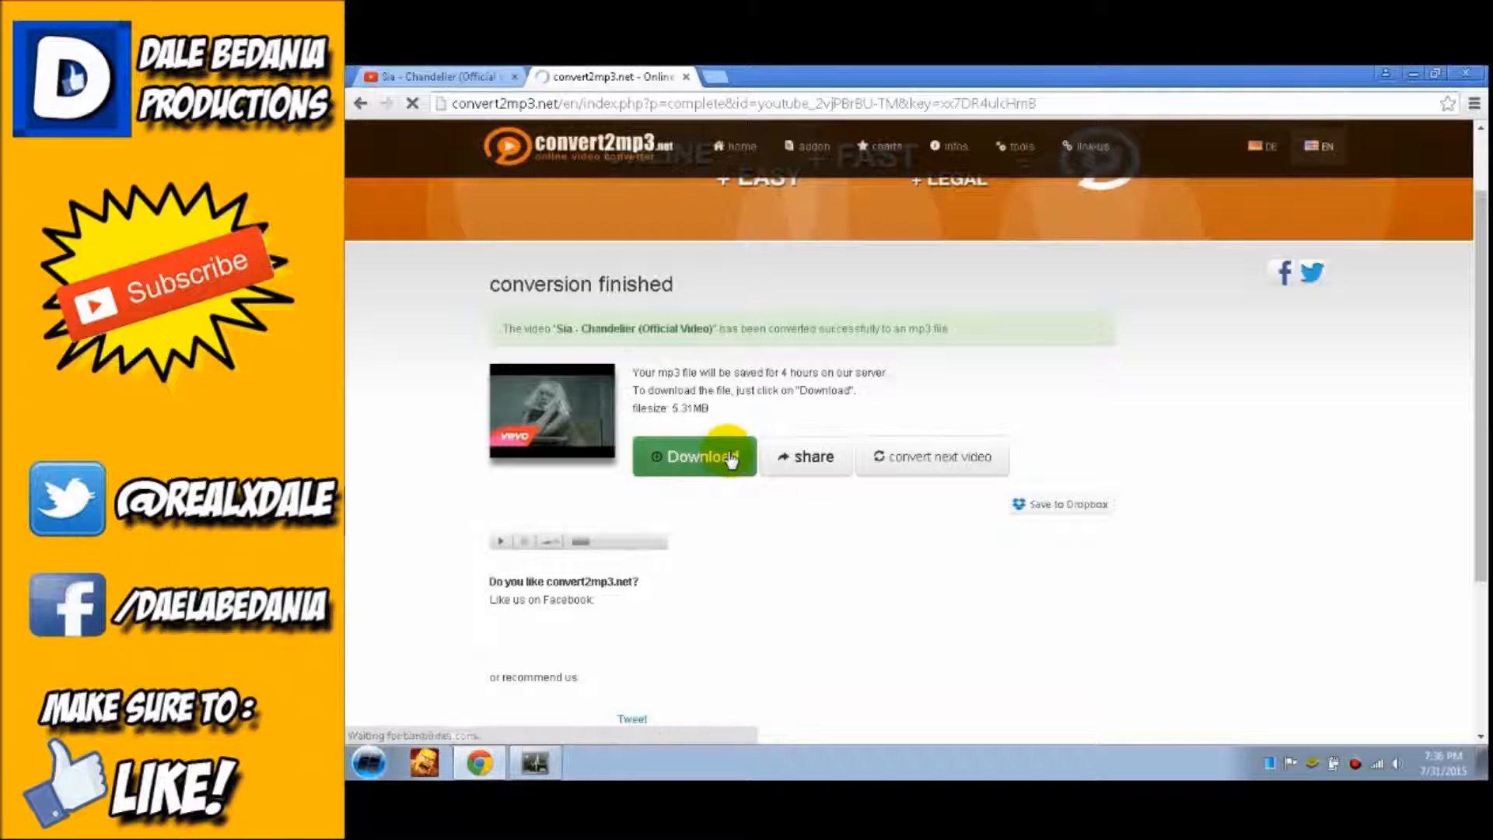
# Download the Sia Chandelier MP3 and save it into the Music library
pyautogui.click(694, 456)
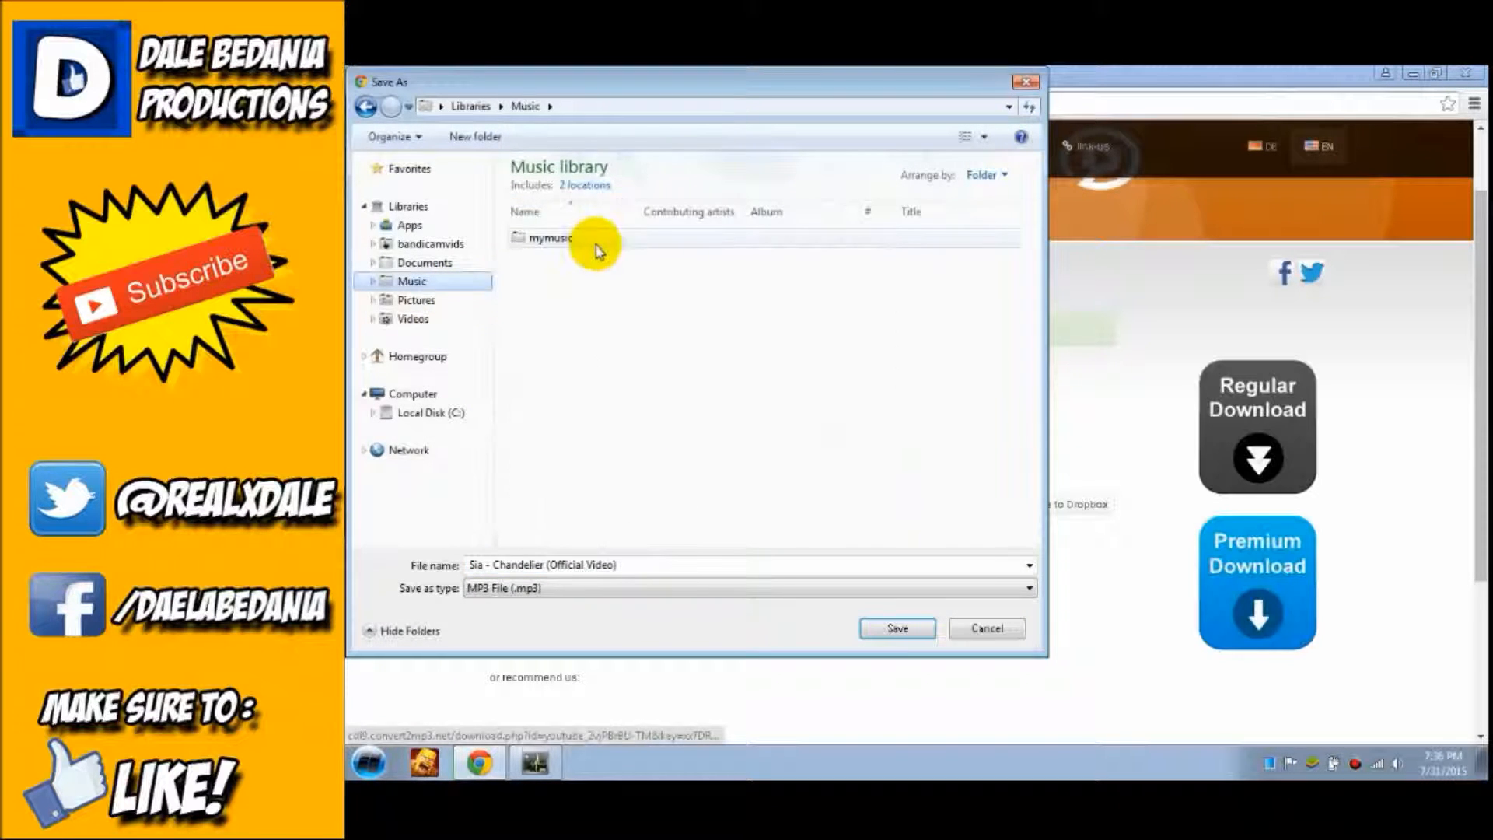
pyautogui.click(896, 628)
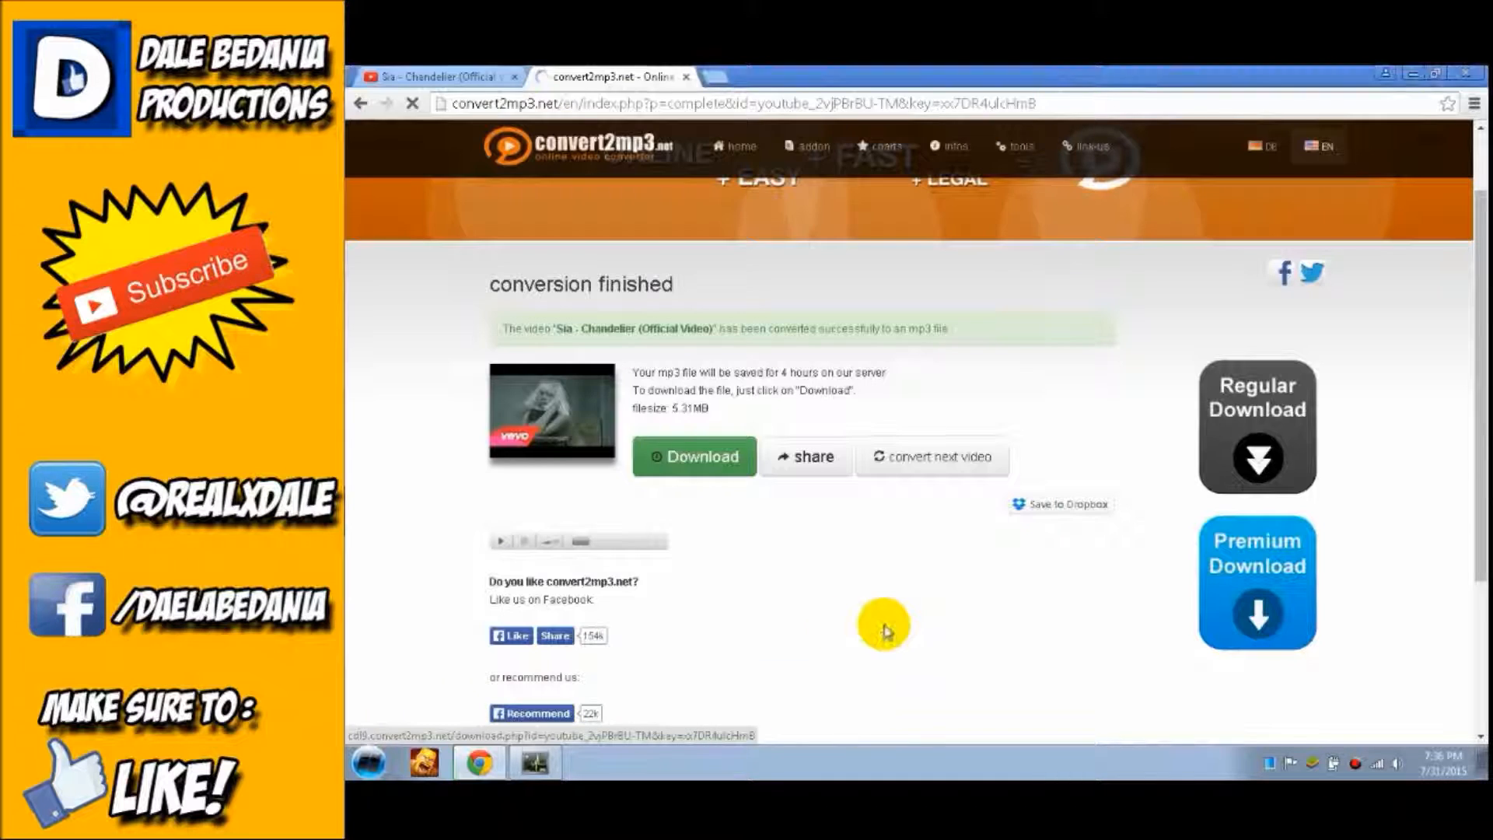
pyautogui.click(694, 456)
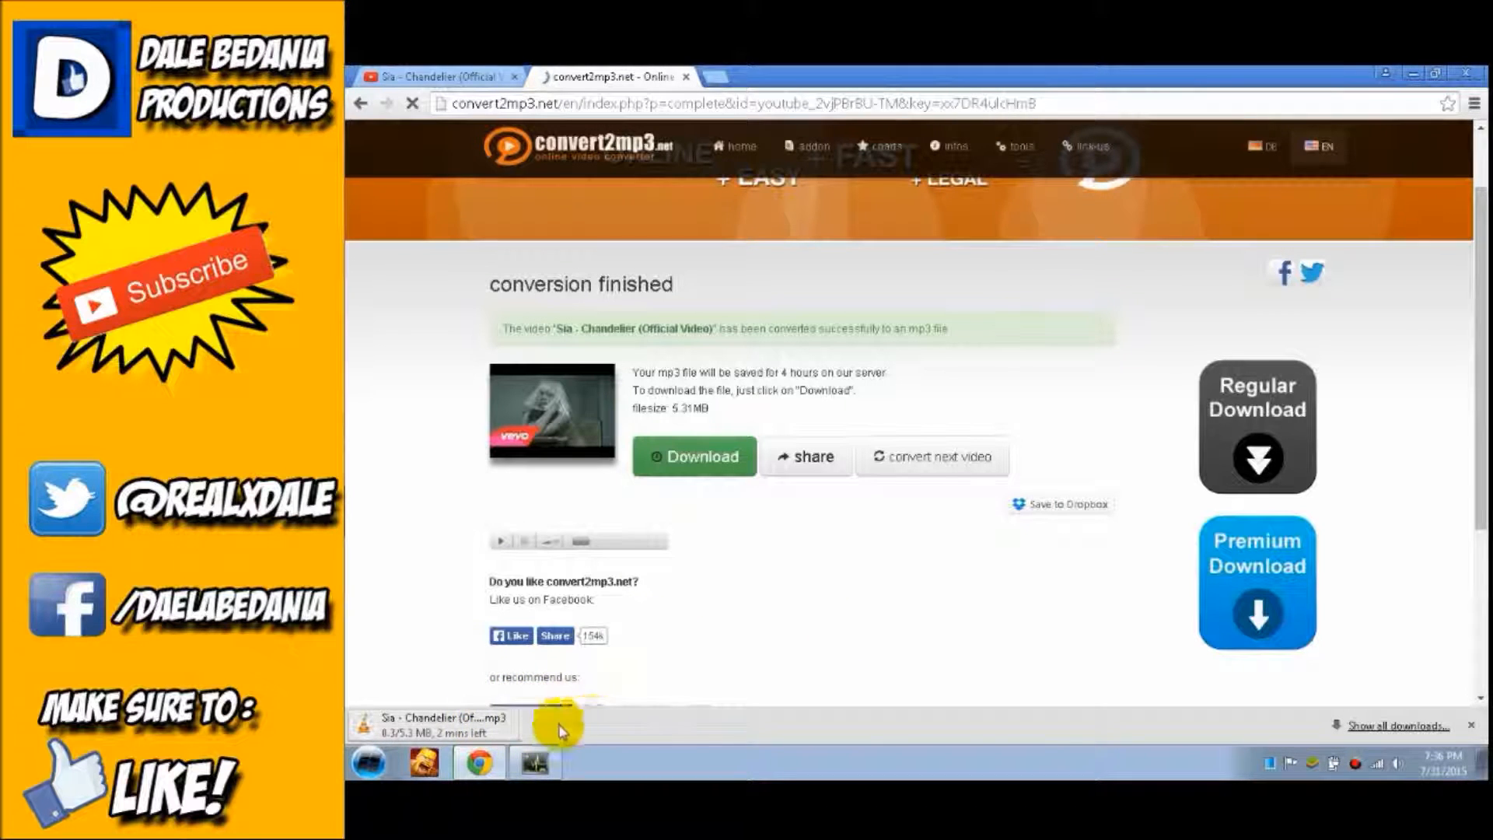